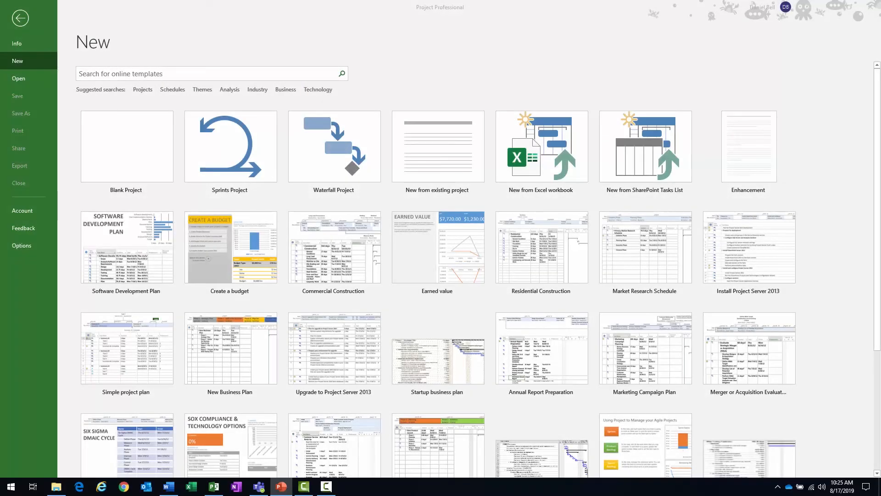
pyautogui.moveTo(291, 112)
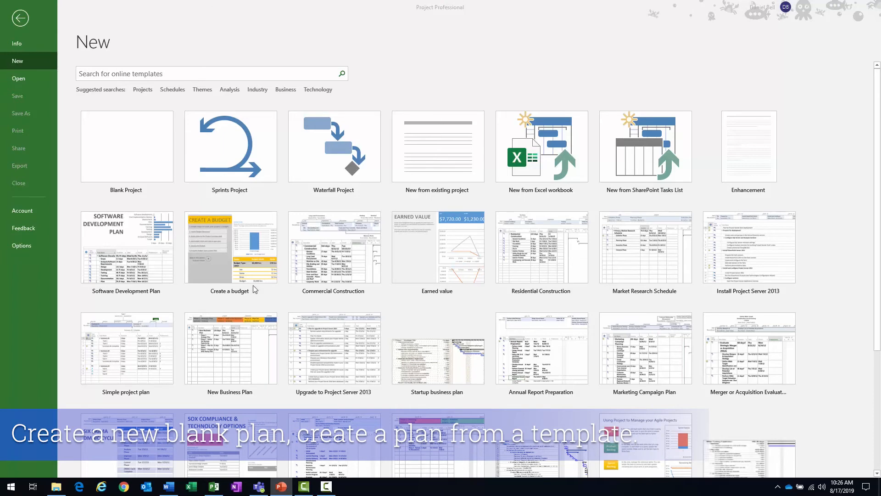
pyautogui.moveTo(426, 168)
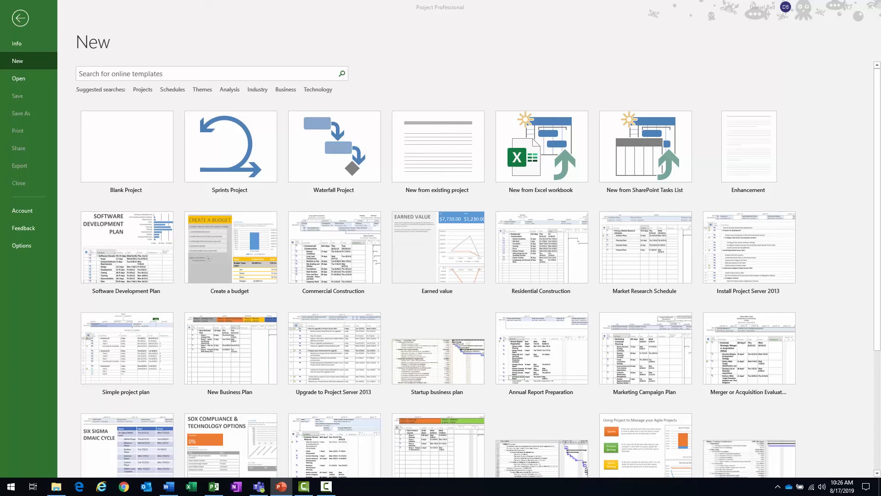
pyautogui.moveTo(138, 145)
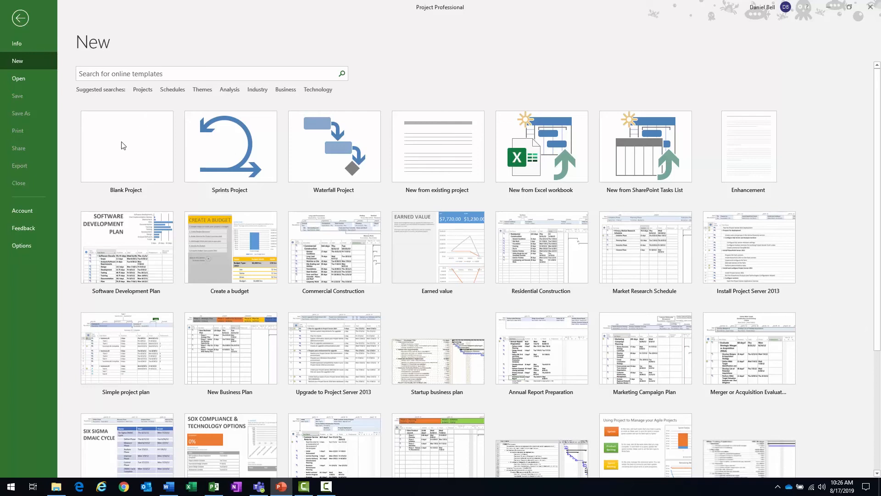
# Step: Create a blank project, review Quick Access Toolbar More Commands, and close Project Options unchanged
pyautogui.click(126, 147)
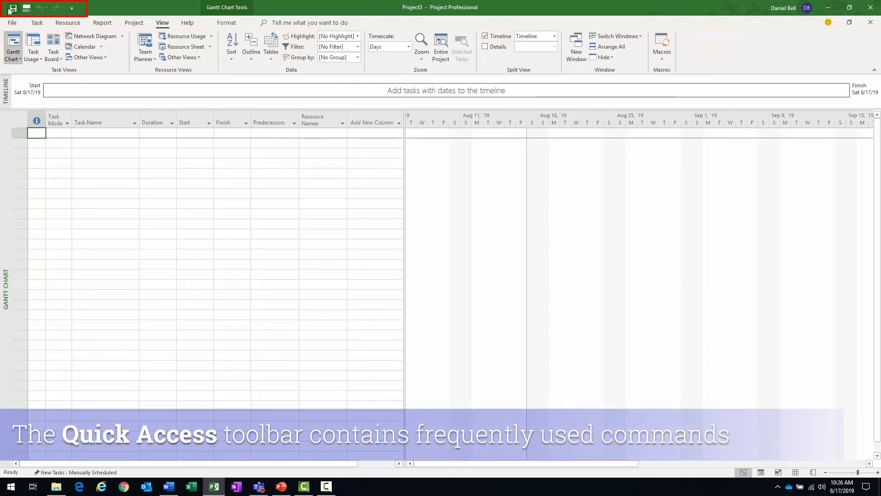
pyautogui.moveTo(12, 7)
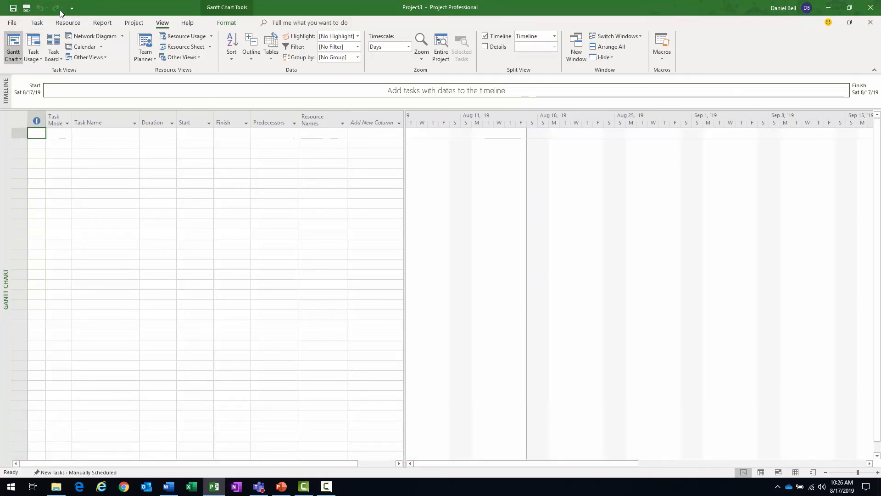
pyautogui.click(72, 7)
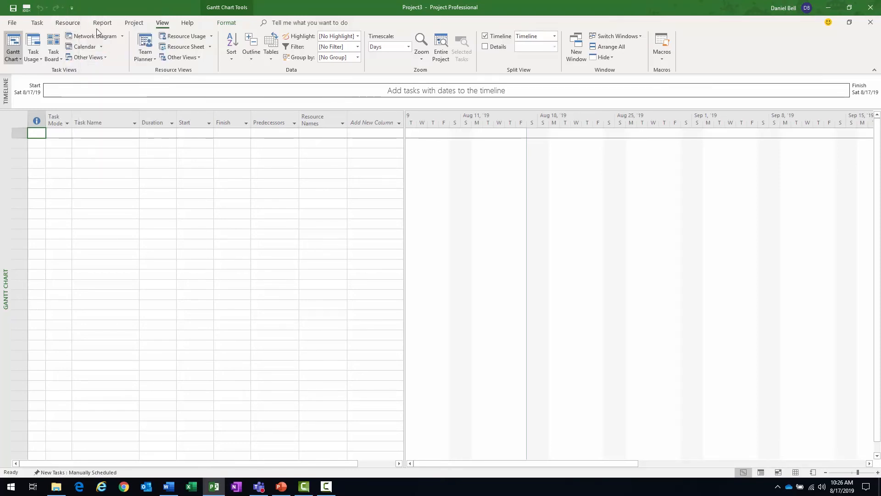
pyautogui.click(71, 7)
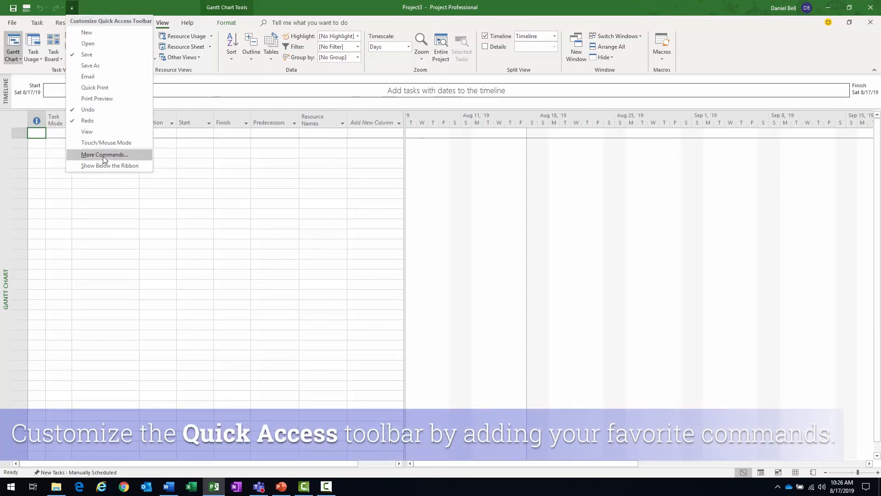
pyautogui.click(104, 155)
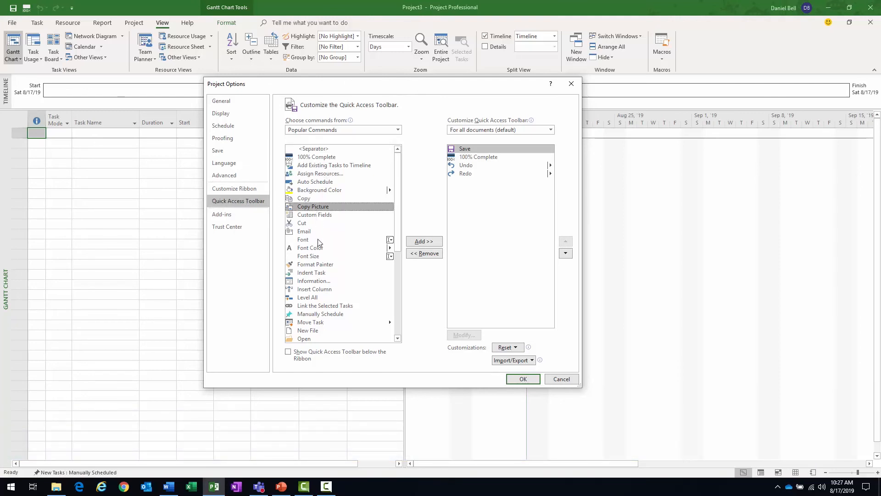
pyautogui.click(321, 173)
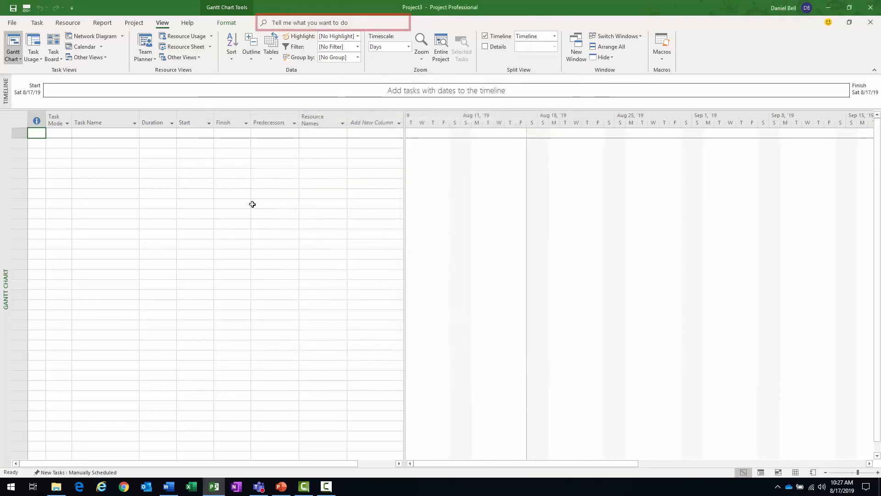
pyautogui.click(332, 23)
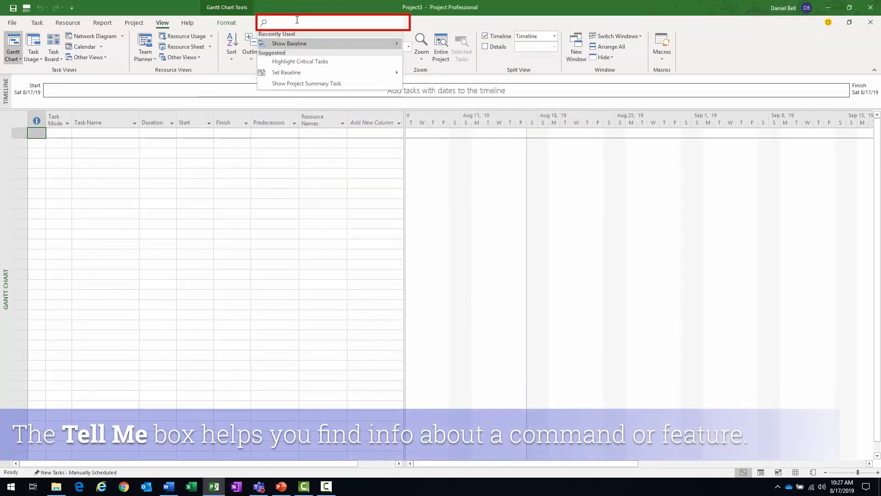
pyautogui.write('save a baseline')
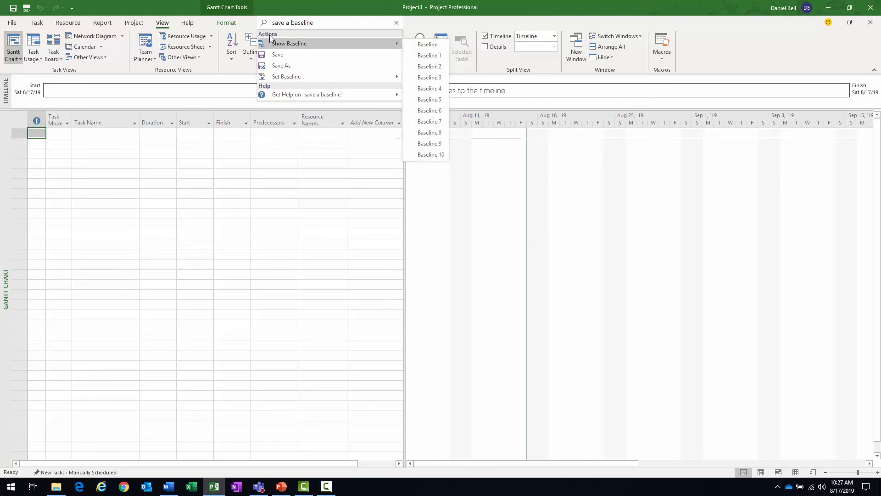
pyautogui.moveTo(286, 77)
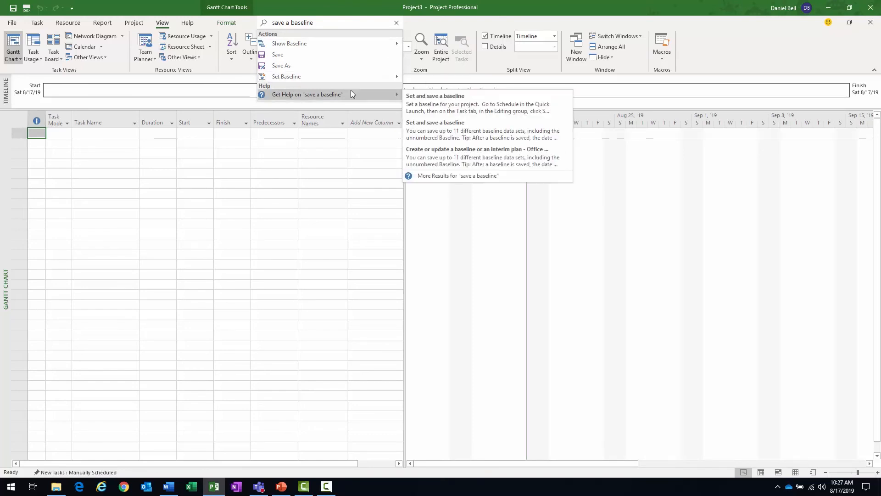
pyautogui.moveTo(459, 103)
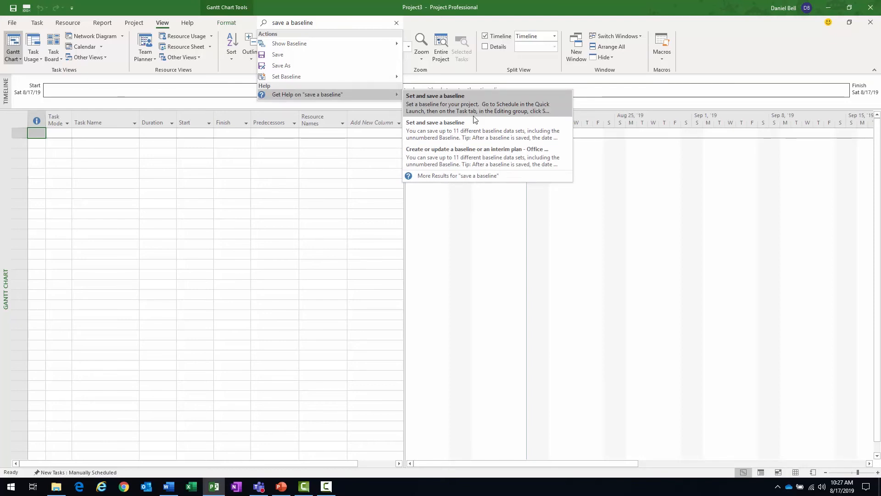
pyautogui.click(396, 22)
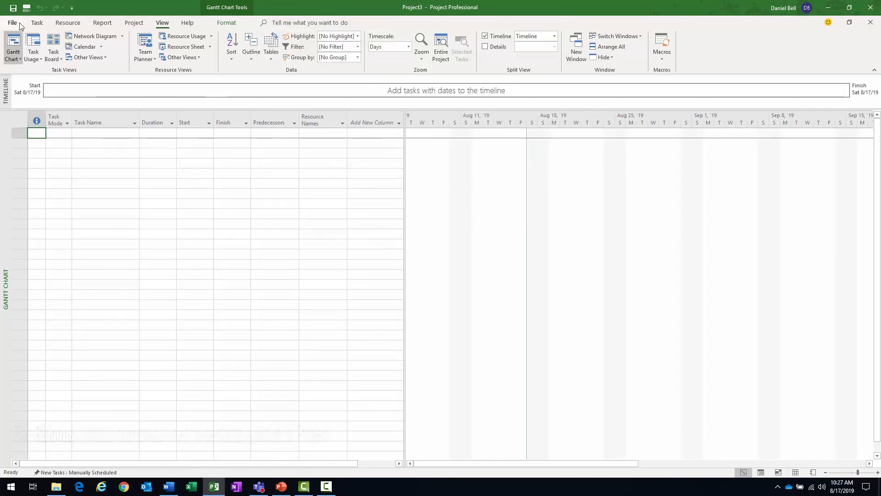
# Step: Browse the Task and Help ribbons, ending back on the Task ribbon
pyautogui.click(37, 22)
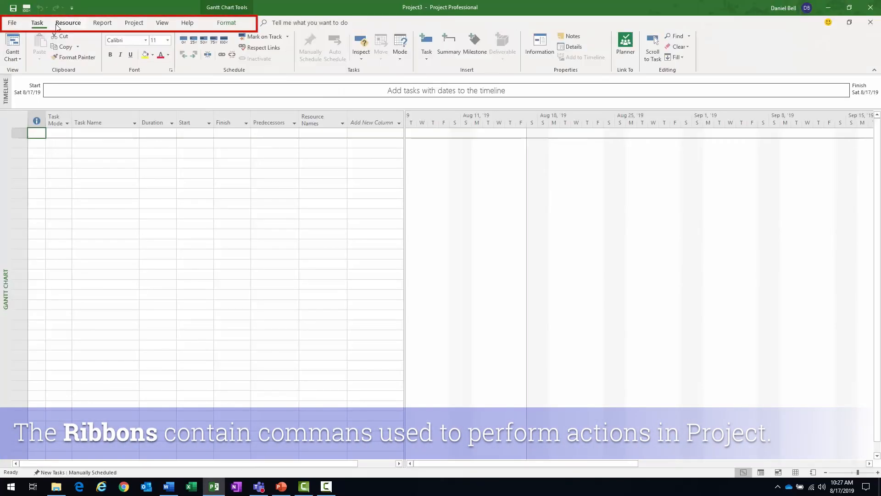
pyautogui.click(187, 22)
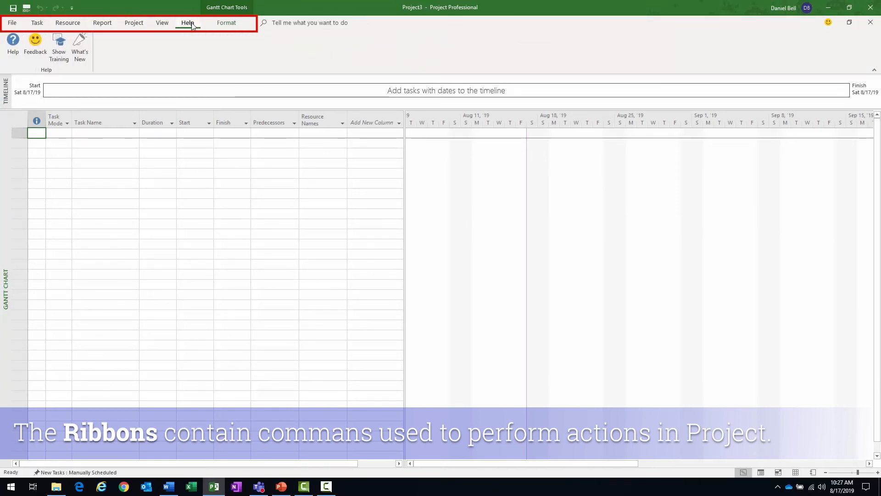
pyautogui.click(37, 22)
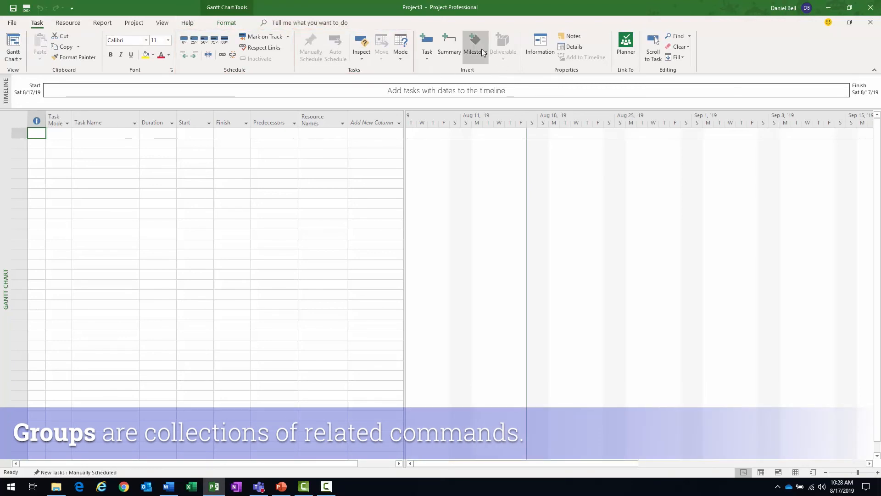
pyautogui.moveTo(475, 46)
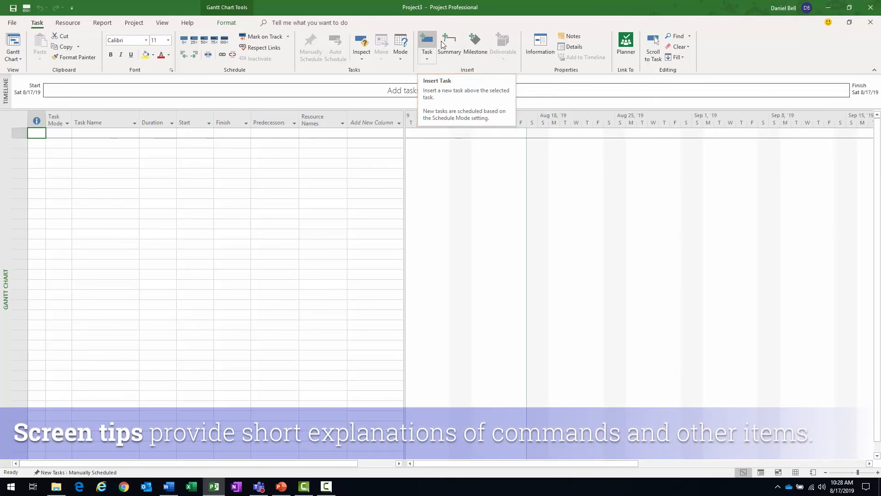
pyautogui.moveTo(449, 46)
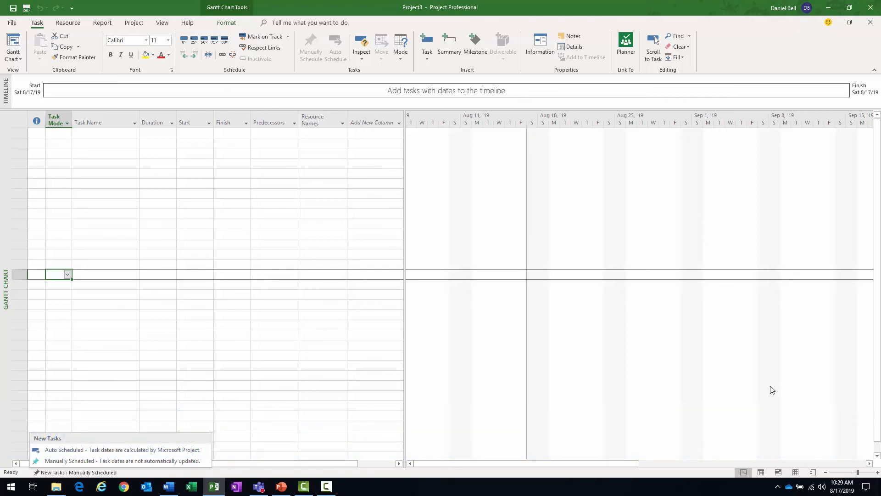
pyautogui.moveTo(549, 120)
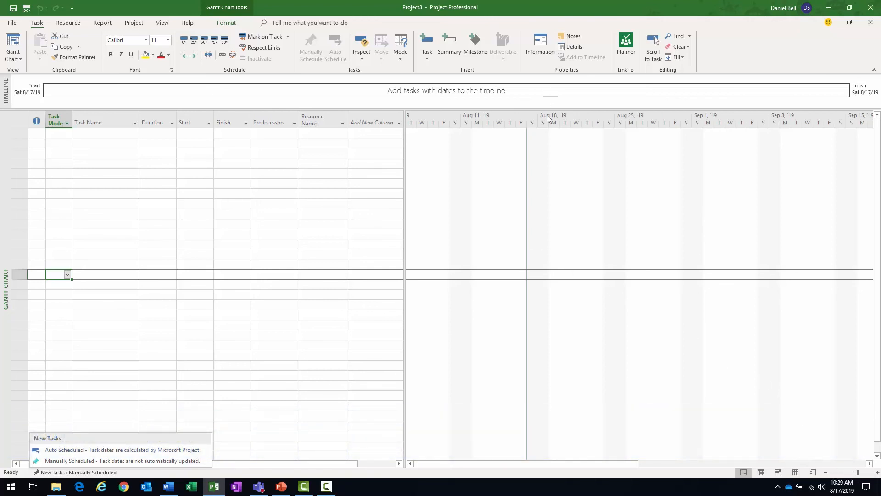
pyautogui.moveTo(512, 339)
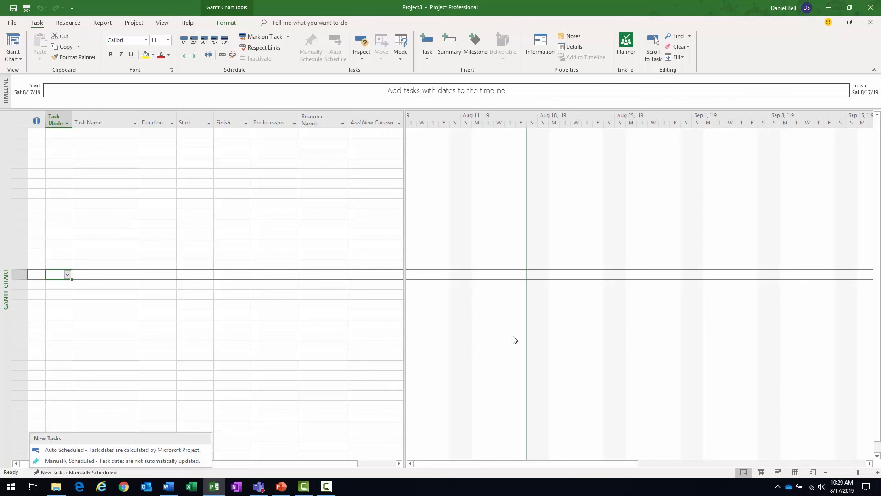
pyautogui.moveTo(875, 319)
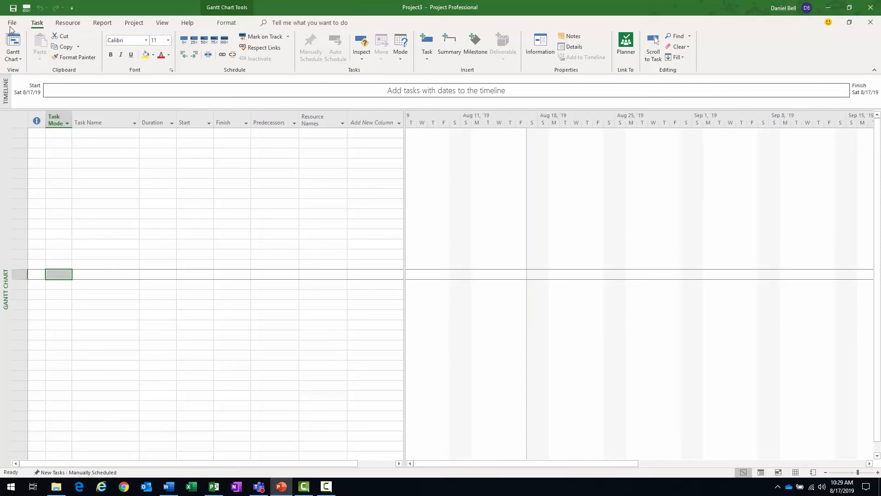
# Step: Enter Backstage and view the Info and New pages
pyautogui.click(11, 23)
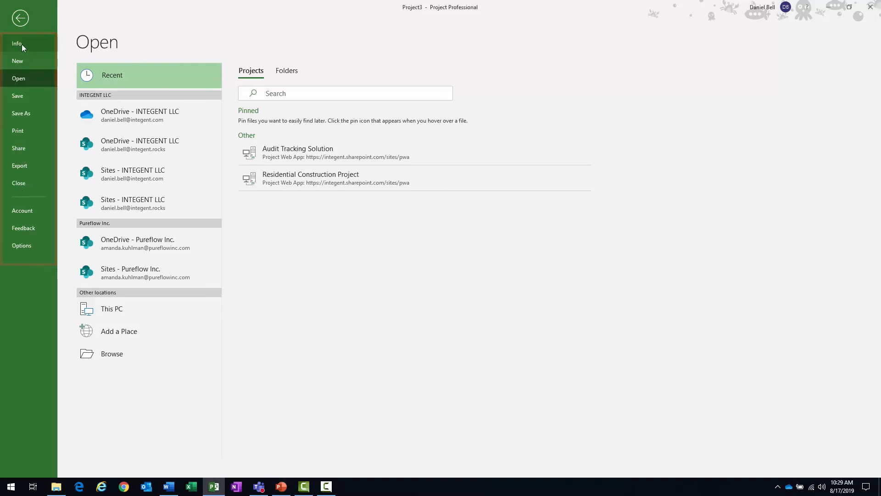
pyautogui.click(17, 44)
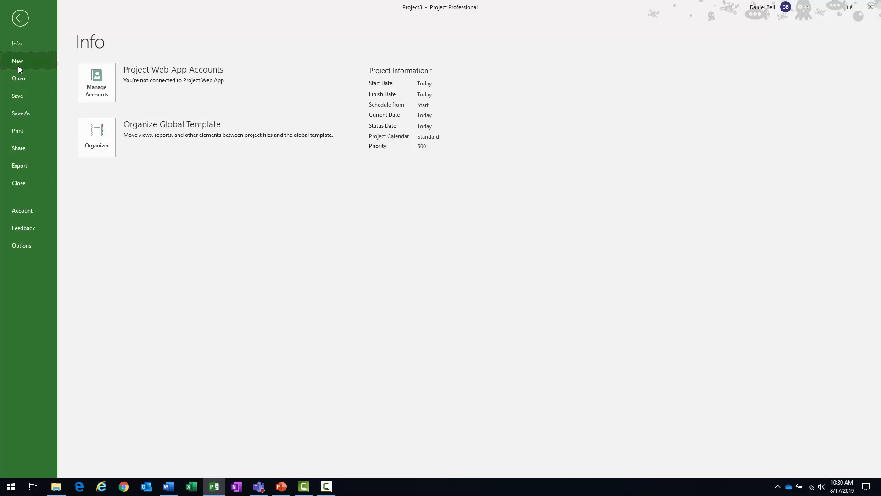
pyautogui.click(17, 60)
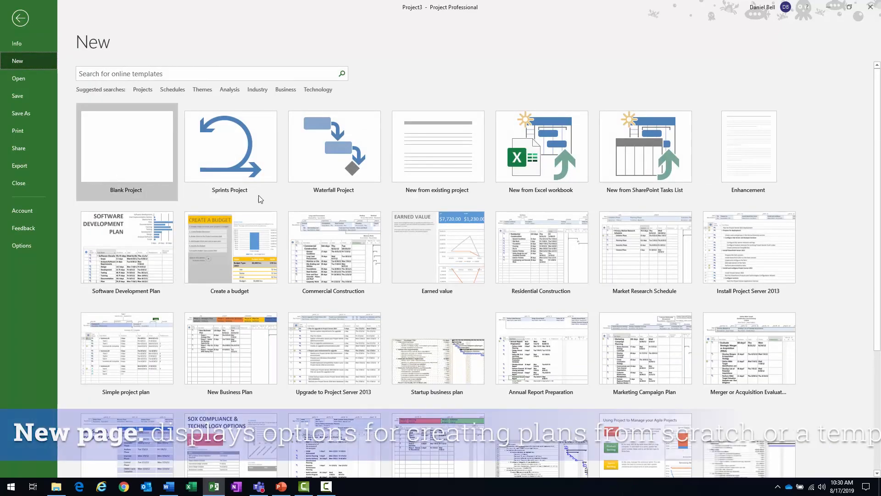
pyautogui.moveTo(230, 152)
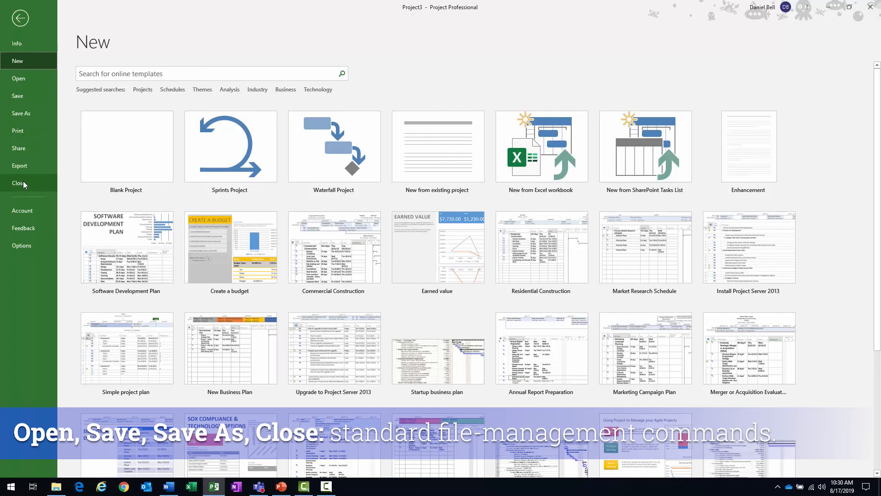
pyautogui.moveTo(32, 157)
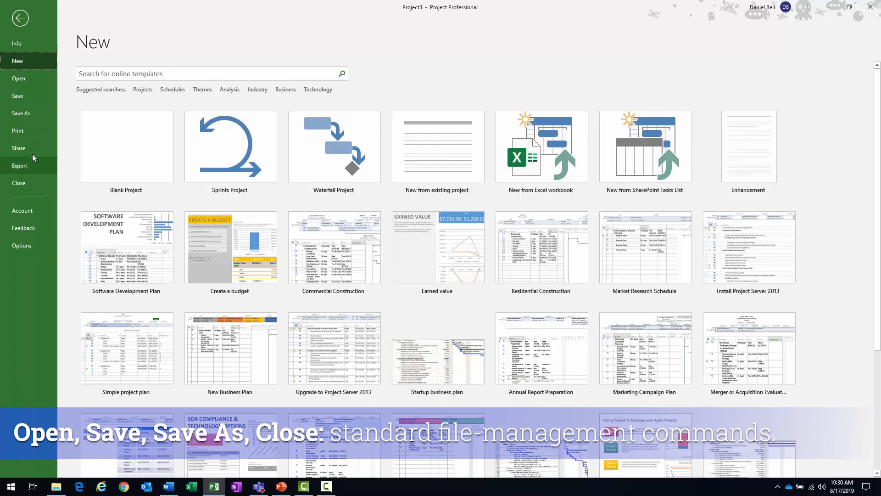
# Step: View the Print, Share and Export pages, ending on the Account page
pyautogui.click(17, 130)
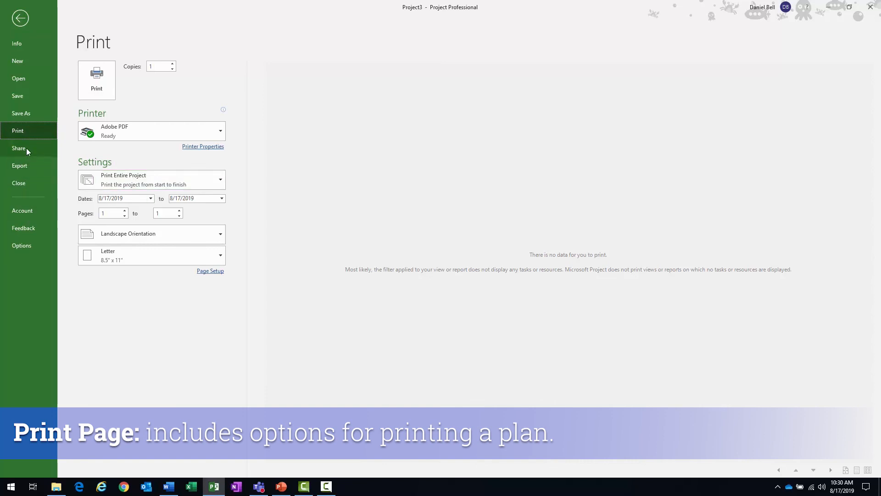
pyautogui.click(18, 148)
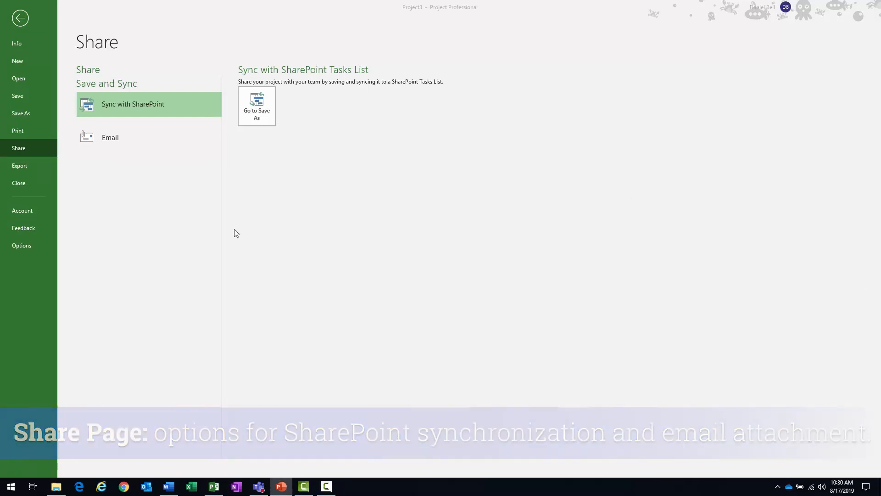
pyautogui.click(20, 166)
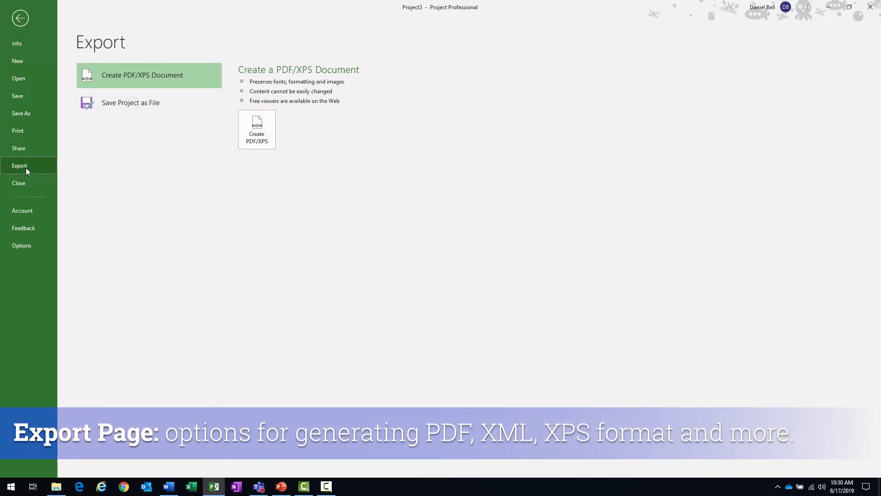
pyautogui.click(22, 210)
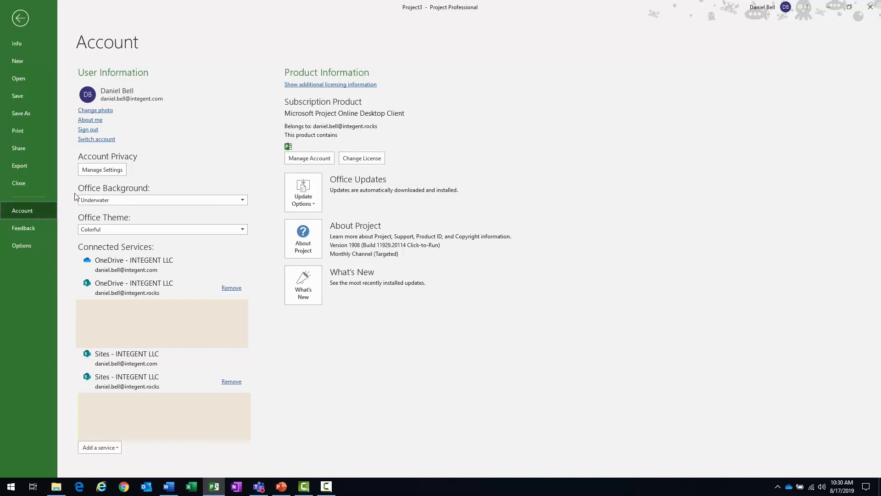
# Step: Open Project Options from Backstage on the General page
pyautogui.click(21, 245)
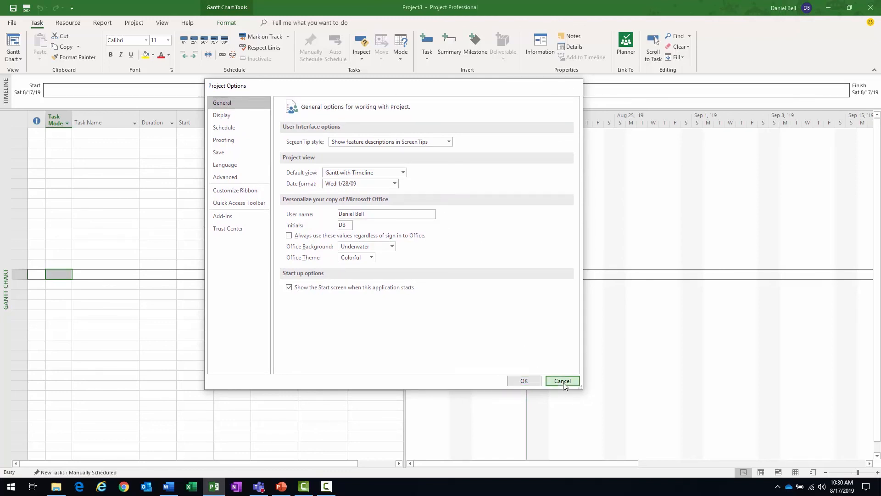
# Step: Cancel Project Options and explore Task ribbon commands like Respect Links and Mode
pyautogui.click(562, 381)
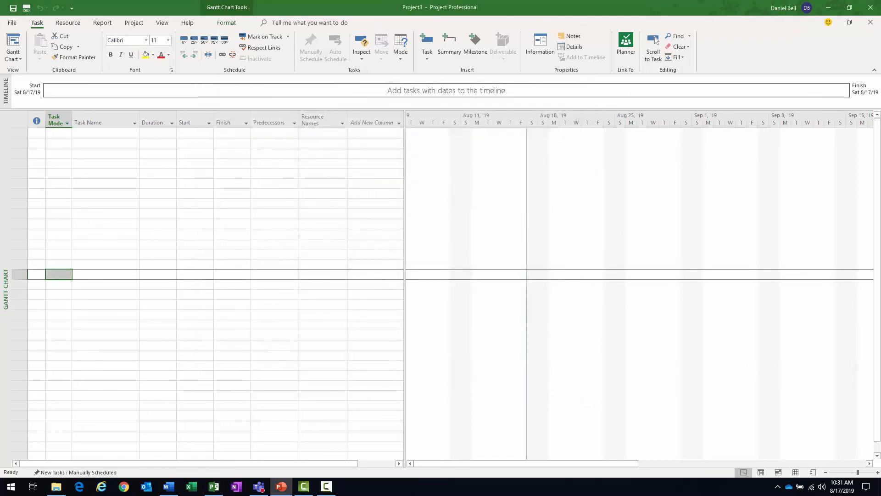
pyautogui.moveTo(393, 209)
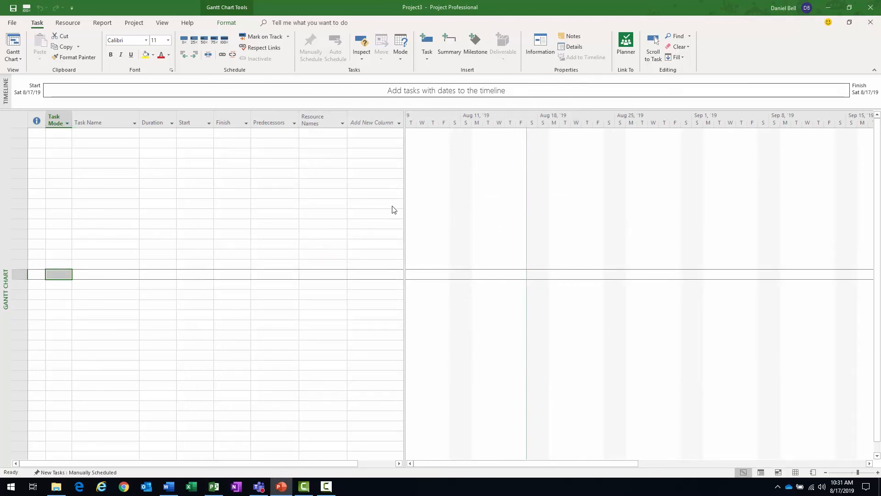
pyautogui.moveTo(17, 160)
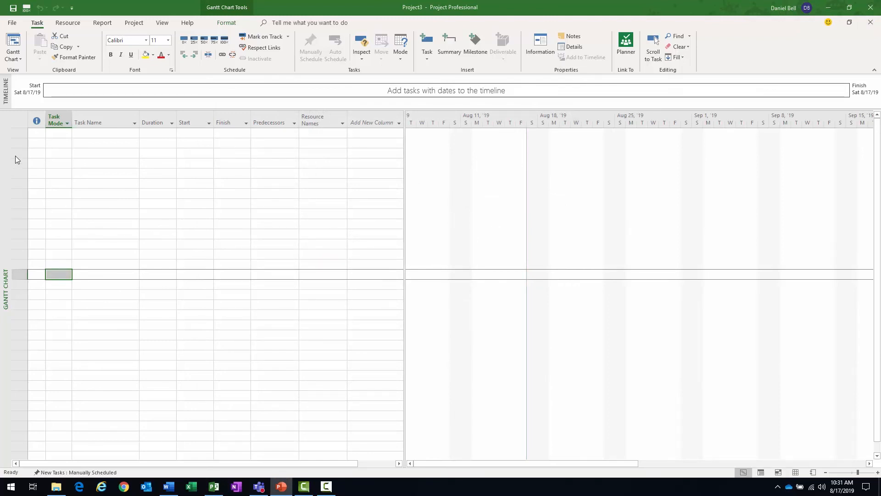
pyautogui.moveTo(62, 27)
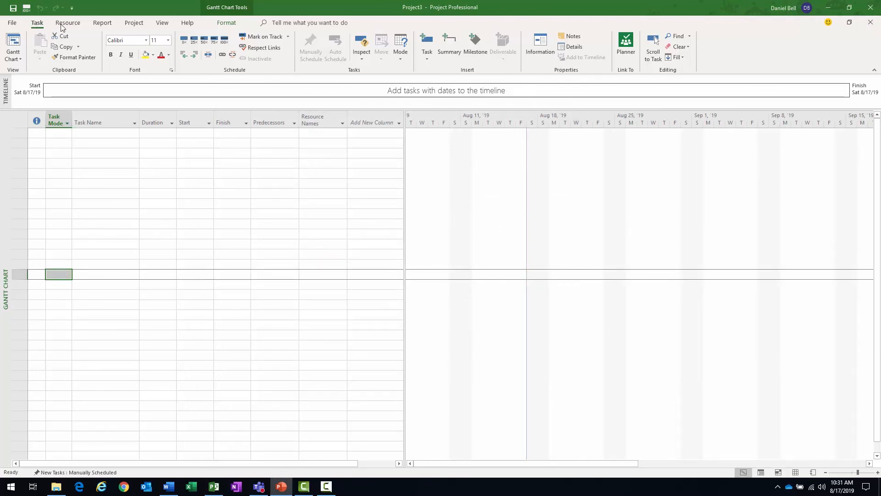
pyautogui.click(58, 275)
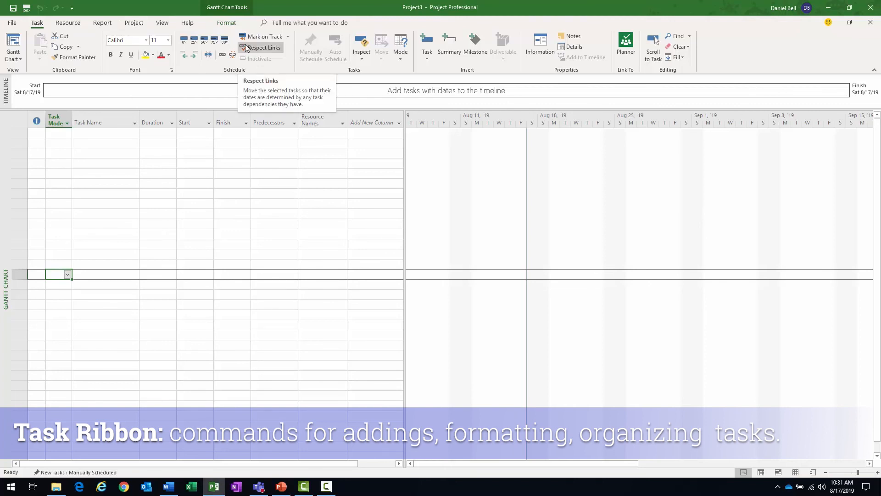
pyautogui.moveTo(193, 44)
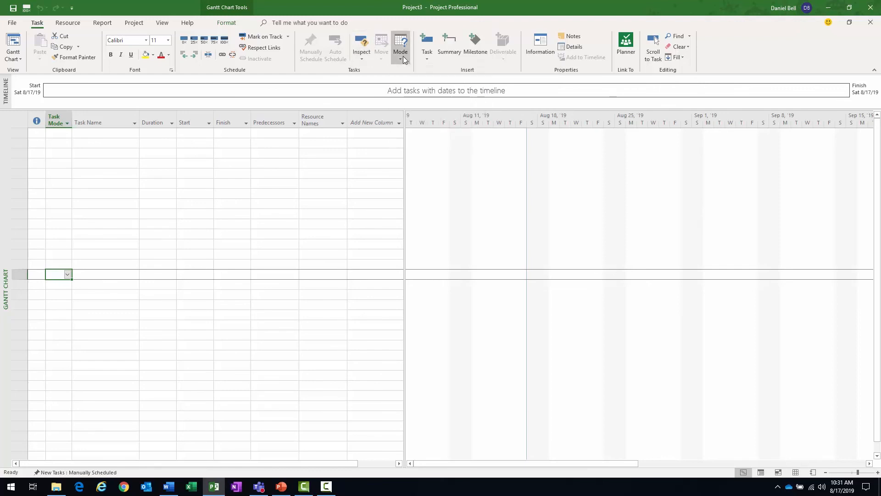
pyautogui.click(426, 45)
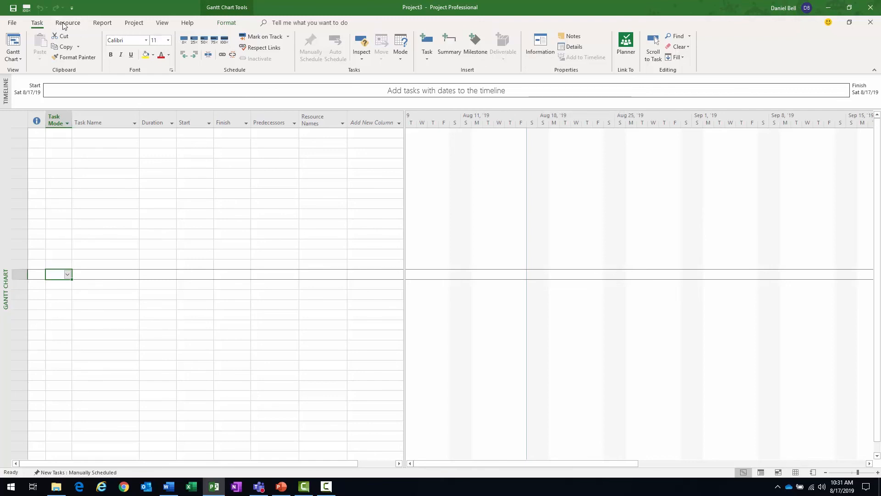
# Step: Browse the Resource and Report ribbons, ending on the Project ribbon
pyautogui.click(68, 22)
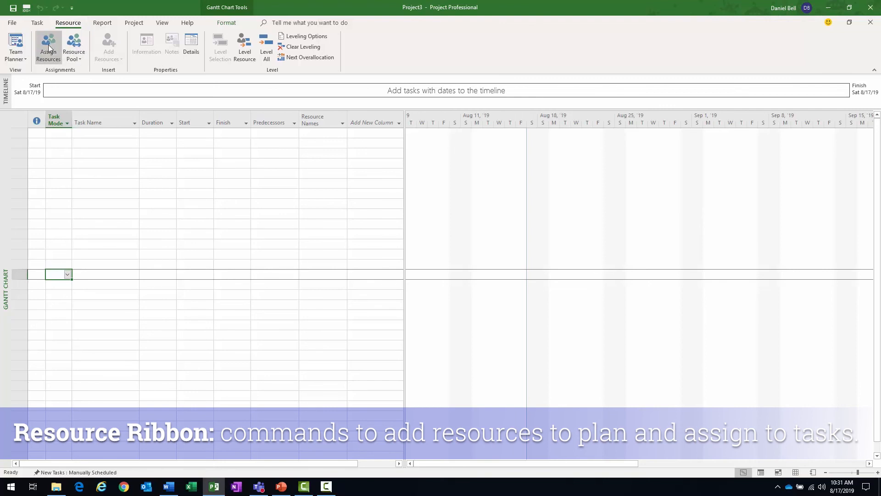
pyautogui.click(48, 48)
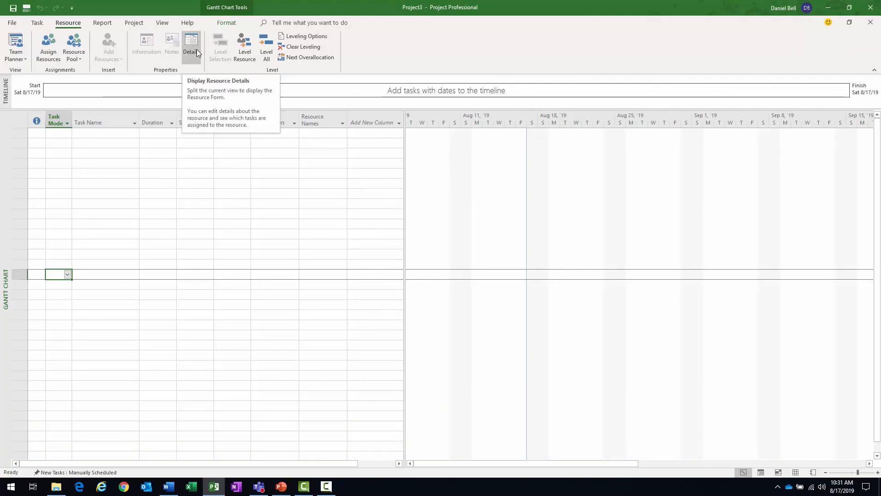
pyautogui.moveTo(303, 47)
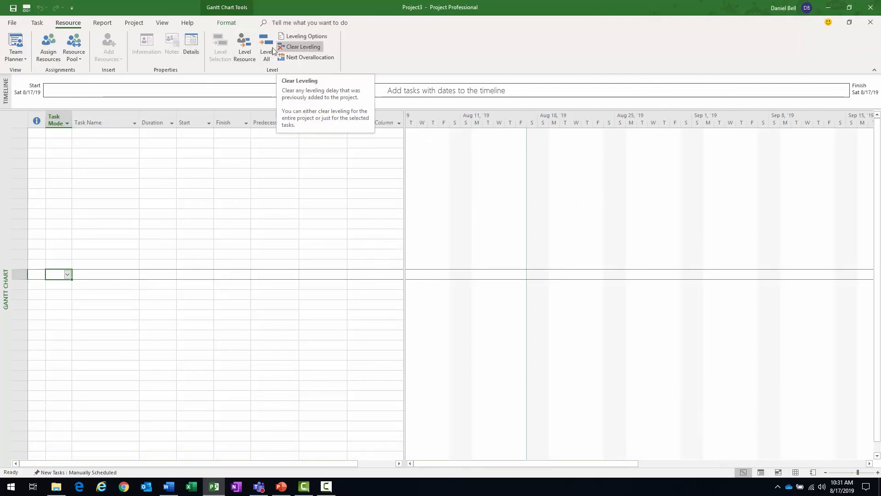
pyautogui.click(103, 22)
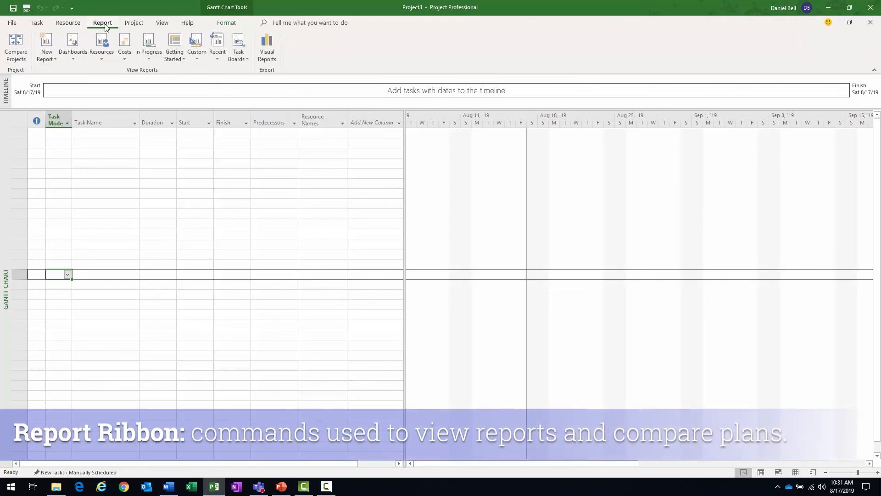
pyautogui.moveTo(102, 45)
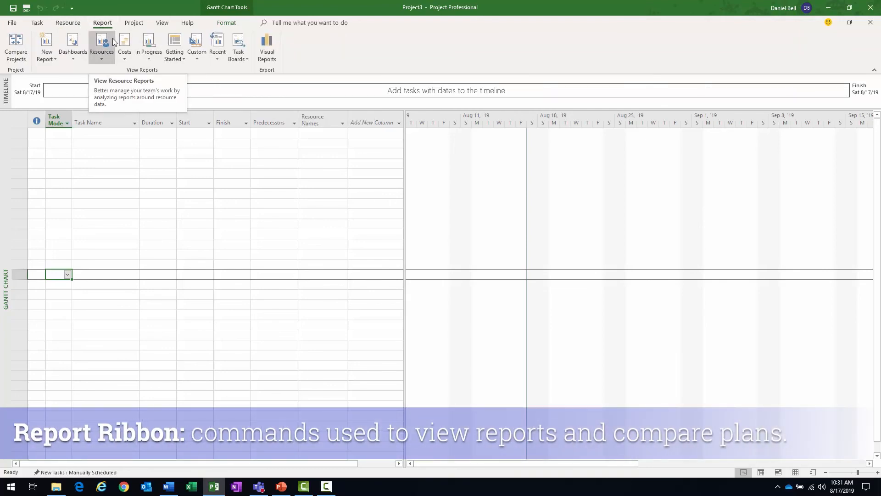
pyautogui.moveTo(124, 46)
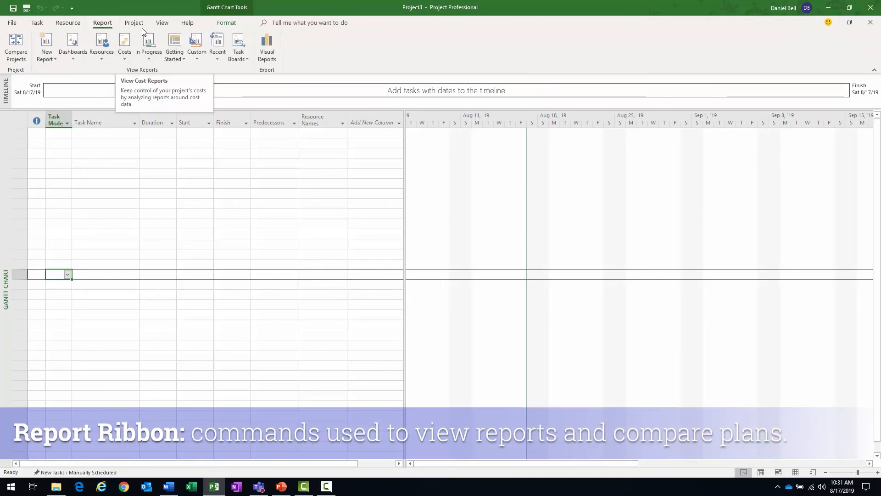
pyautogui.click(133, 22)
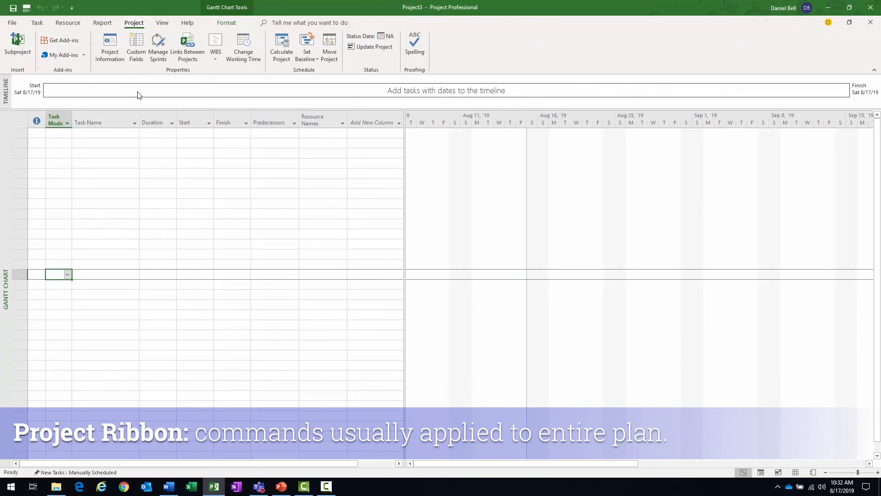
# Step: On the View ribbon, open the Tables and Other Views lists and close them unchanged
pyautogui.click(162, 23)
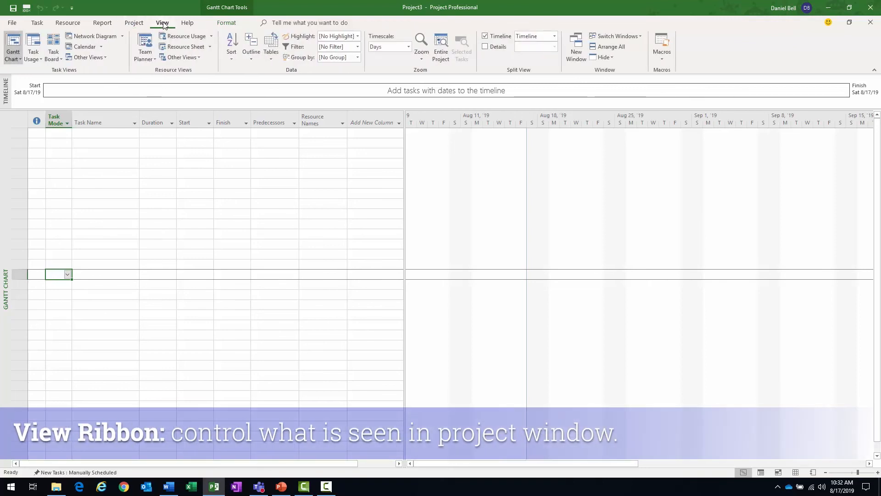
pyautogui.moveTo(453, 118)
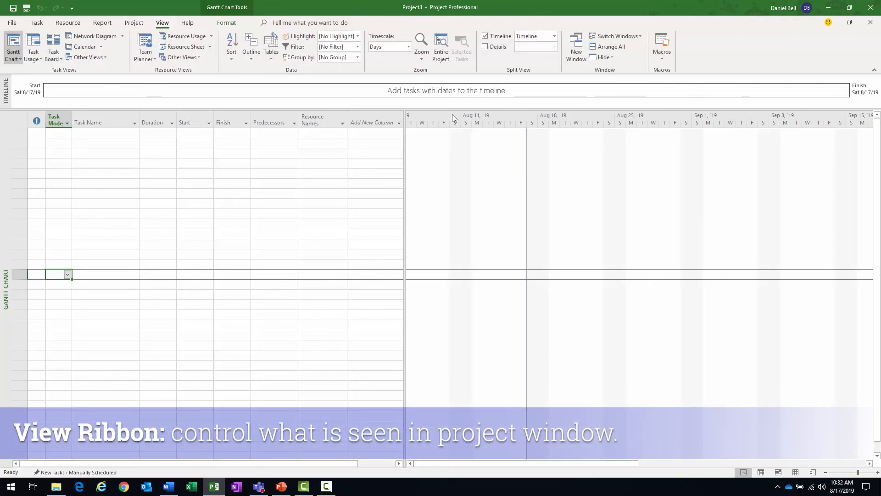
pyautogui.moveTo(33, 47)
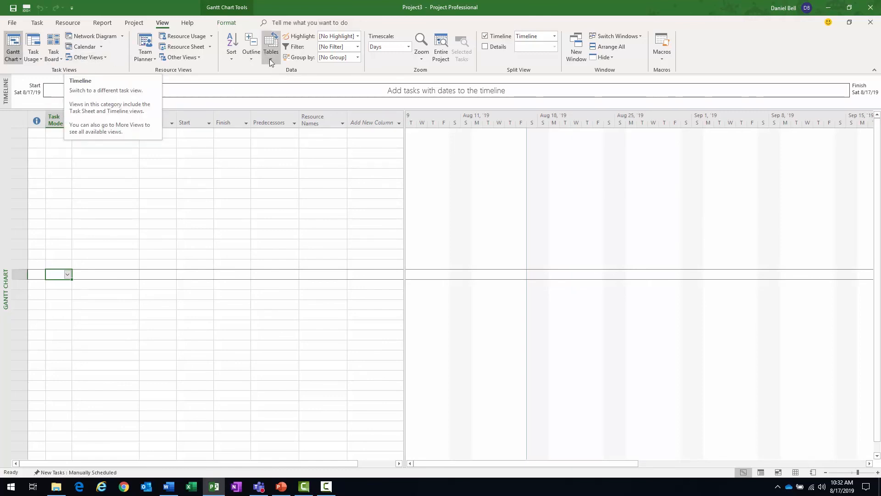
pyautogui.click(270, 47)
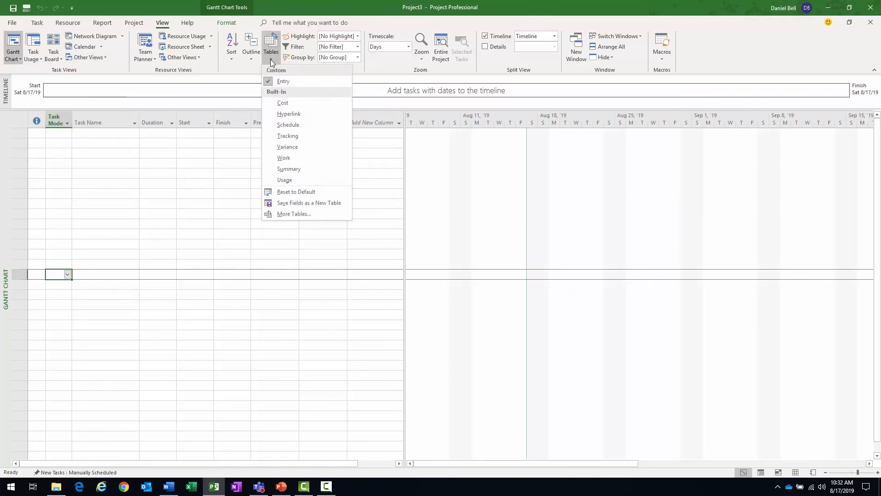
pyautogui.click(181, 57)
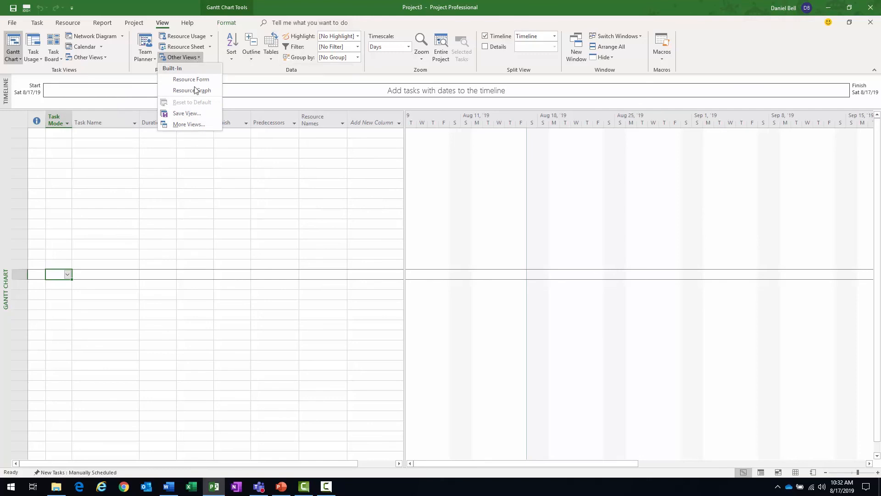
pyautogui.click(189, 124)
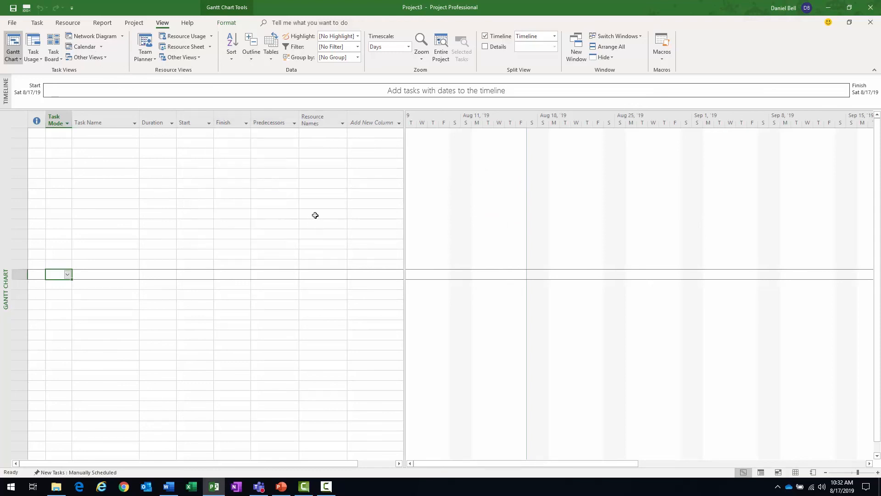
pyautogui.moveTo(313, 192)
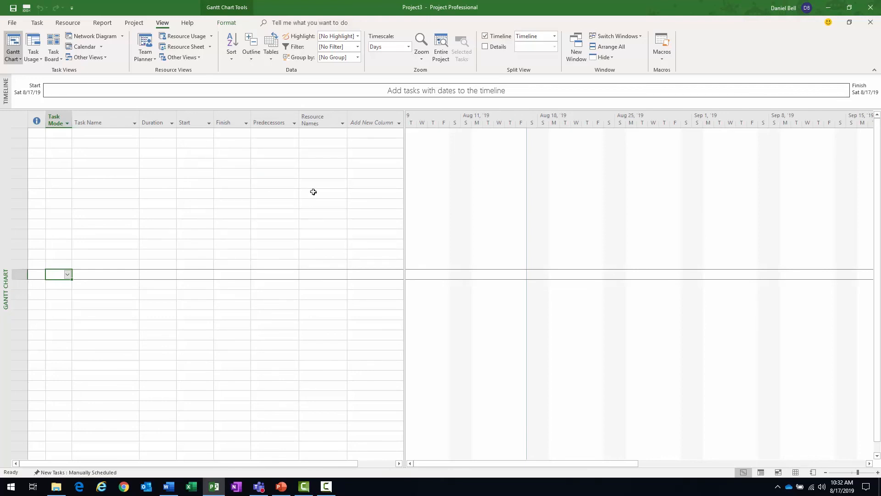